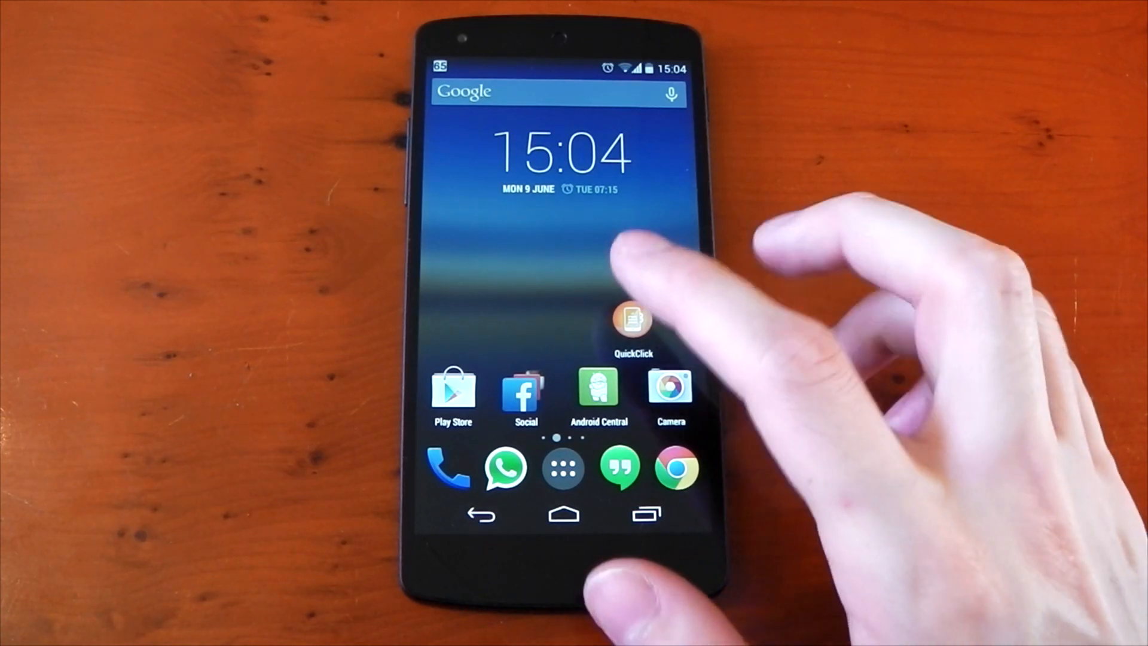
Launch QuickClick from the home screen, showing an empty action list with the service on
{"action": "left_click", "coordinate": [631, 322]}
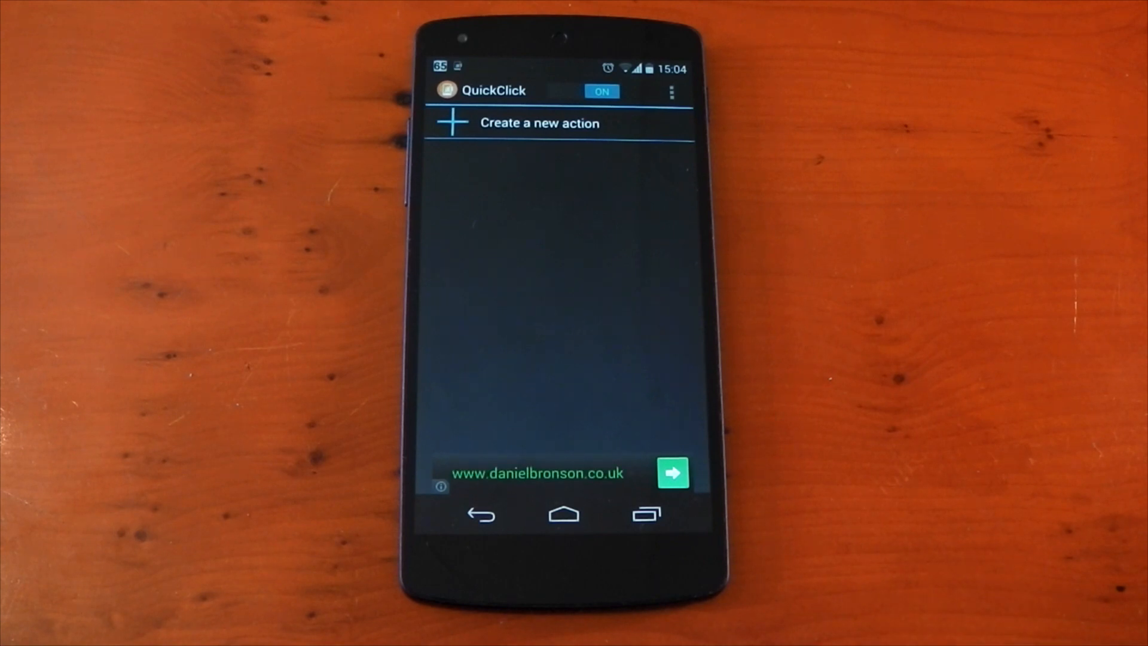
Add a flashlight toggle action triggered by the Down, Down volume sequence
{"action": "left_click", "coordinate": [540, 123]}
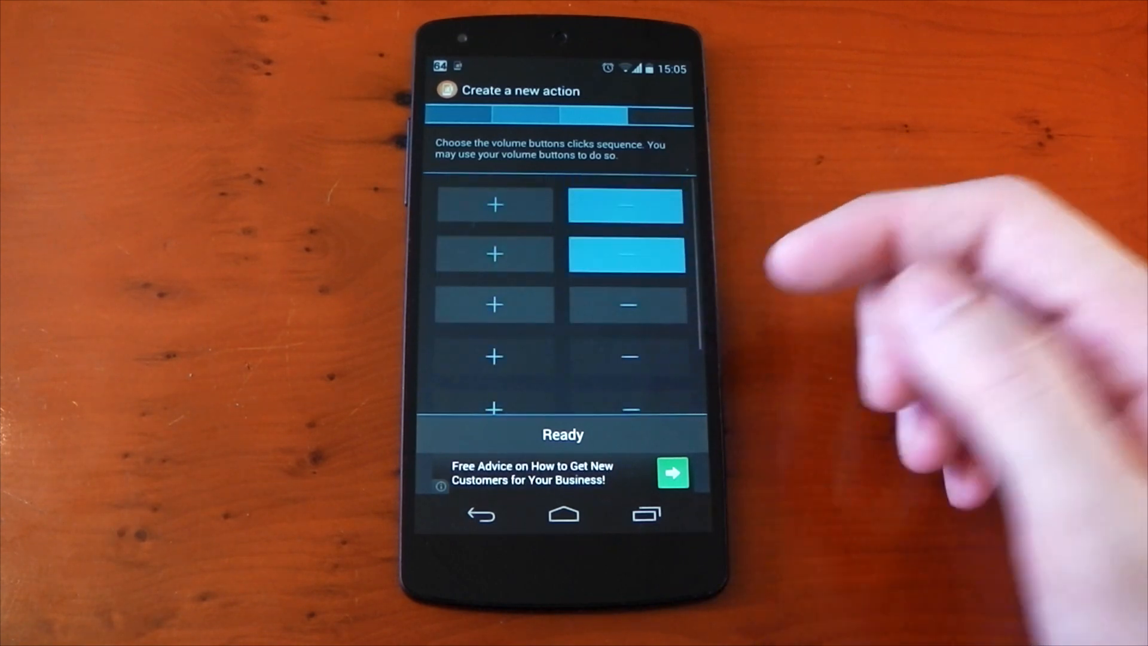
{"action": "left_click", "coordinate": [562, 435]}
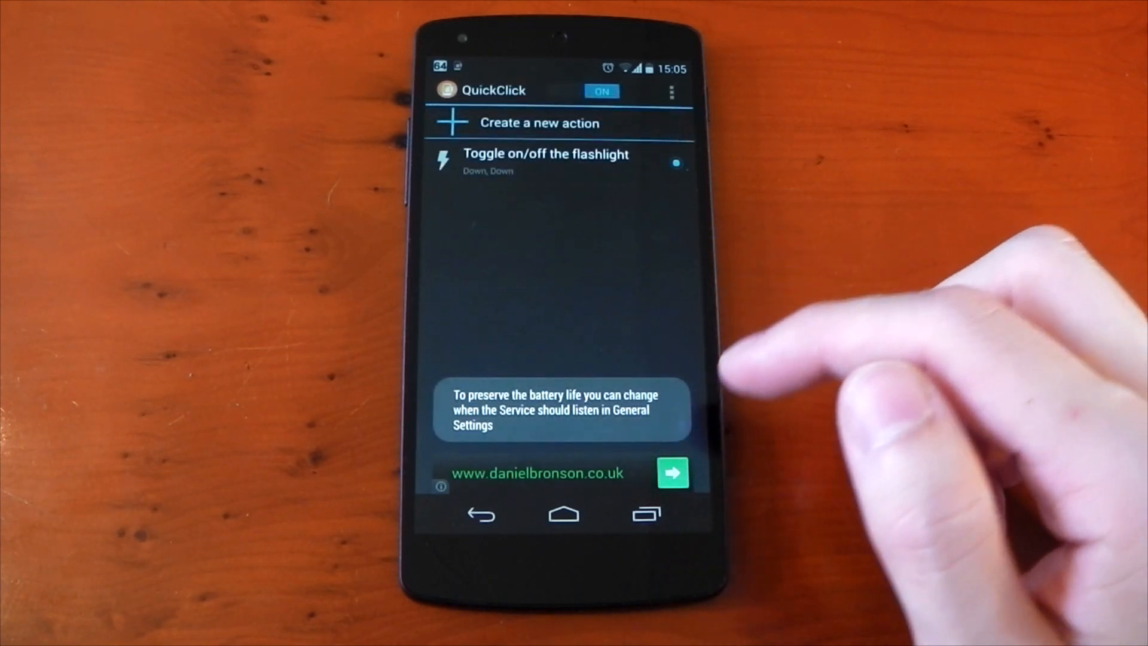
{"action": "left_click", "coordinate": [562, 515]}
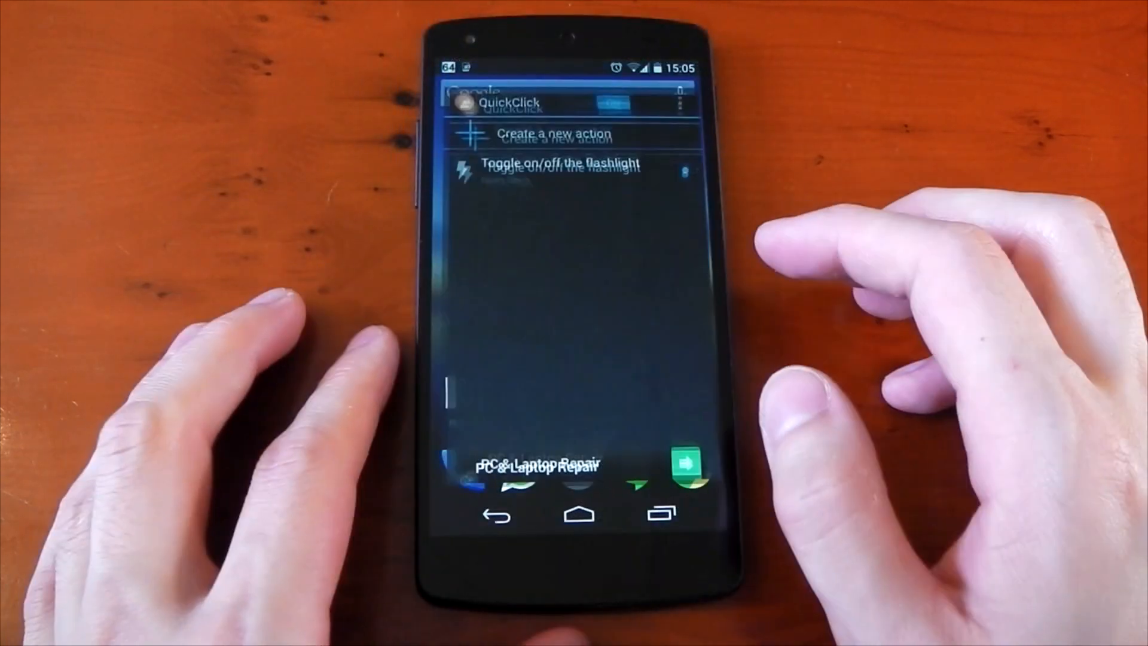
Add a Bluetooth toggle action for Up, Up, Up, then return to QuickClick from the home screen
{"action": "left_click", "coordinate": [556, 133]}
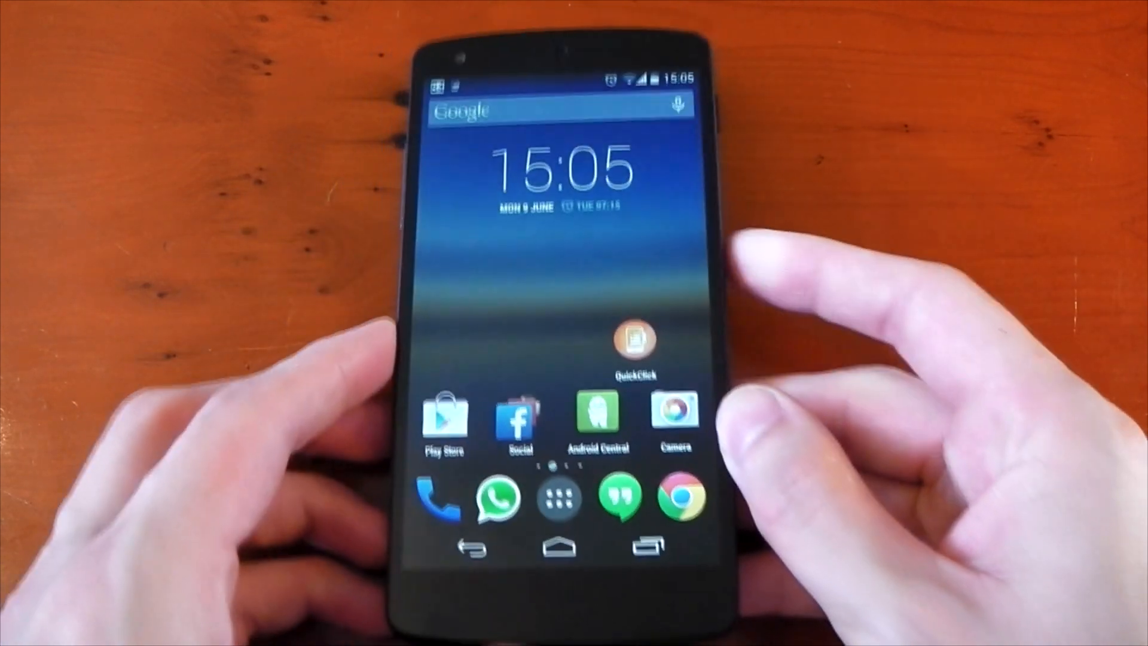
{"action": "left_click", "coordinate": [631, 339]}
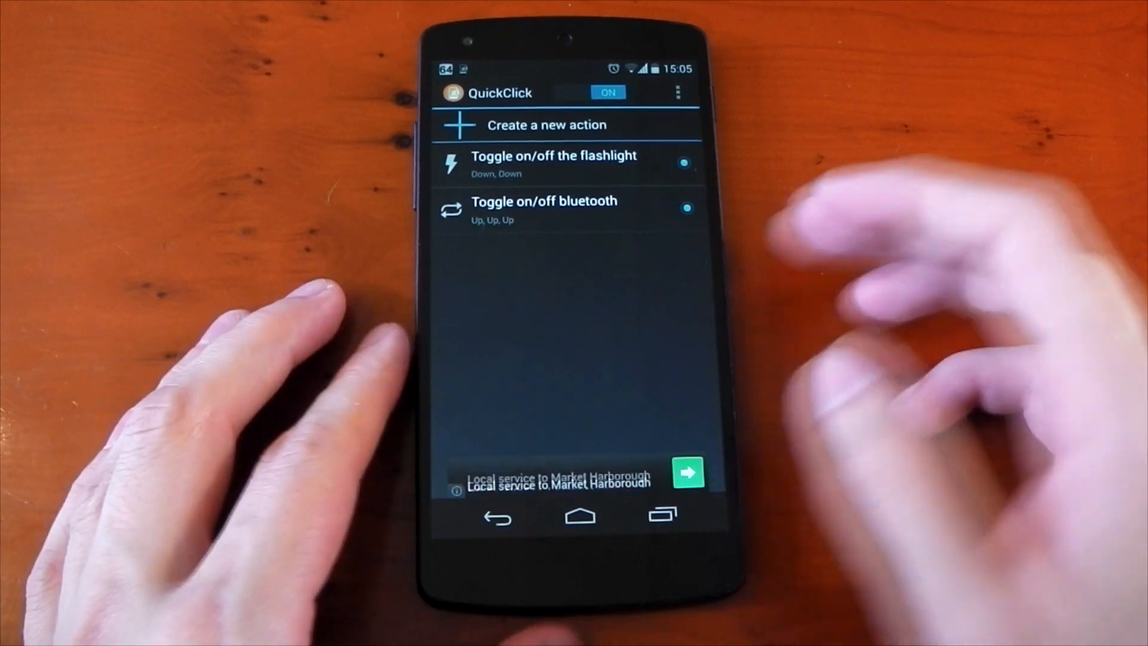
Show the Settings screen with the service running and its battery, music and boot options
{"action": "left_click", "coordinate": [676, 92]}
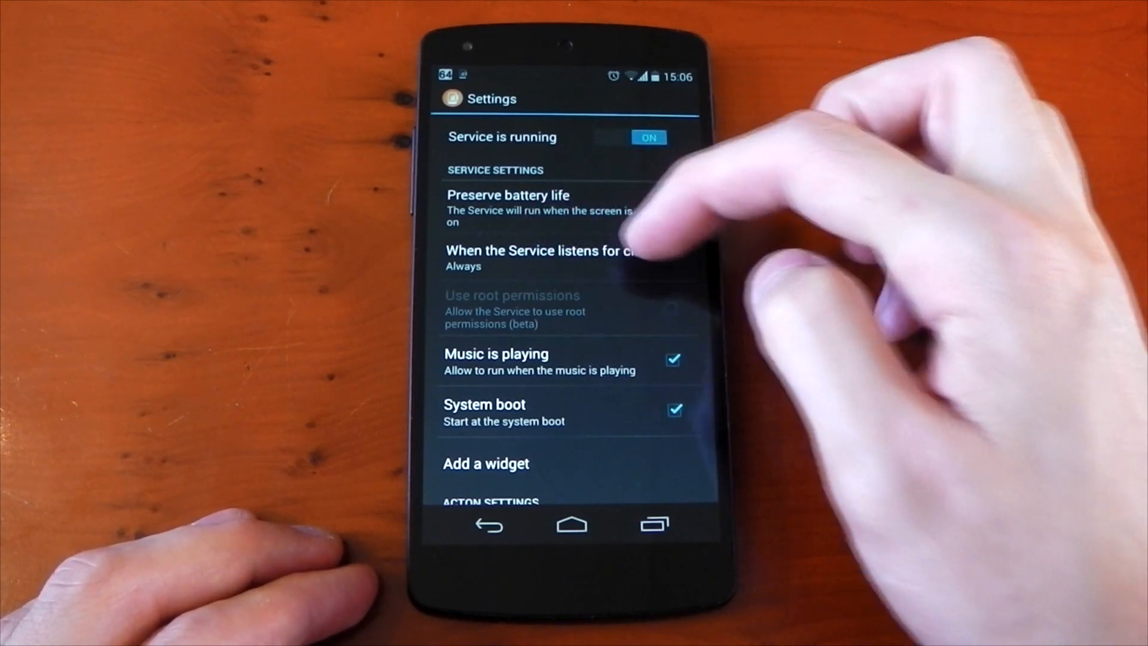
{"action": "left_click", "coordinate": [546, 256]}
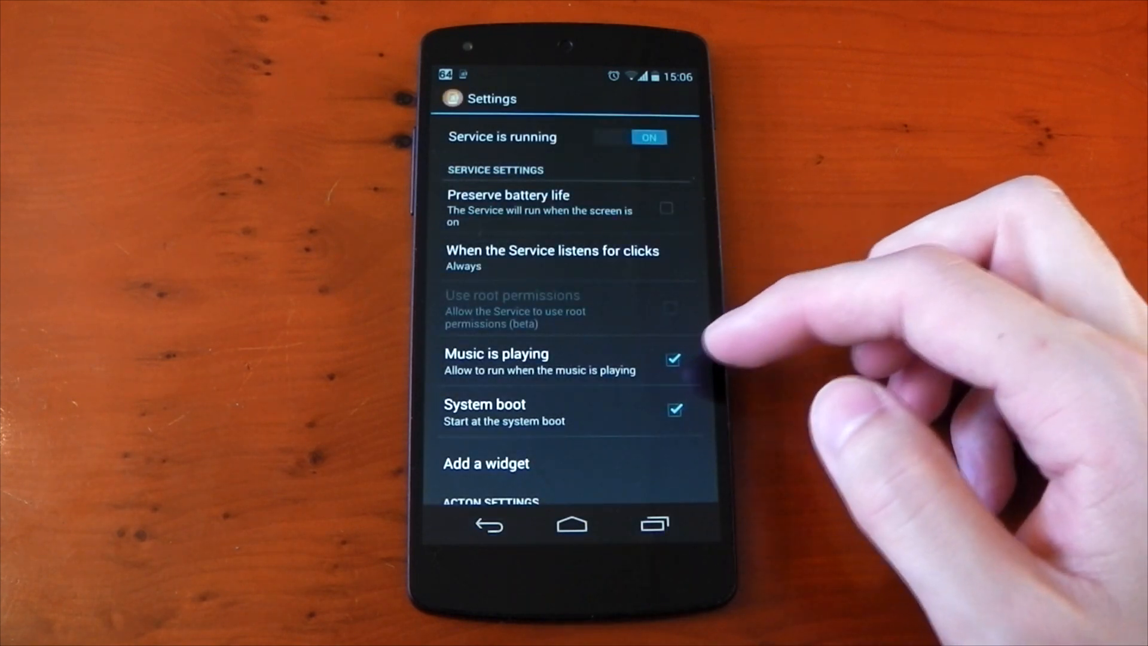
{"action": "scroll", "scroll_direction": "down", "scroll_amount": 3}
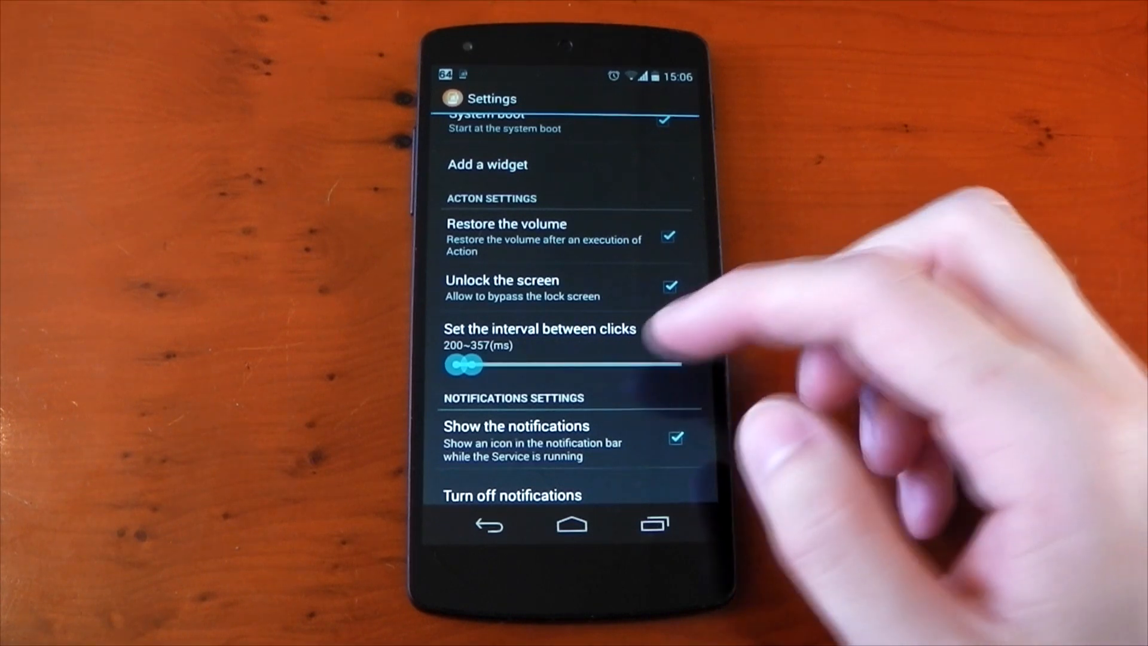
{"action": "scroll", "scroll_direction": "up", "scroll_amount": 3}
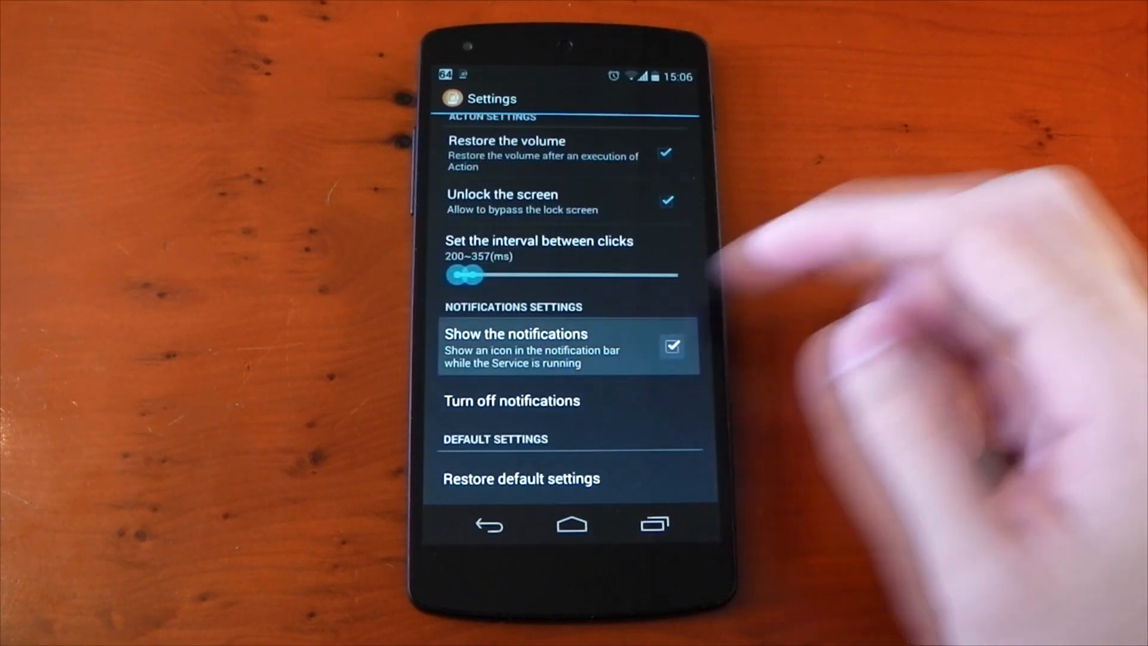